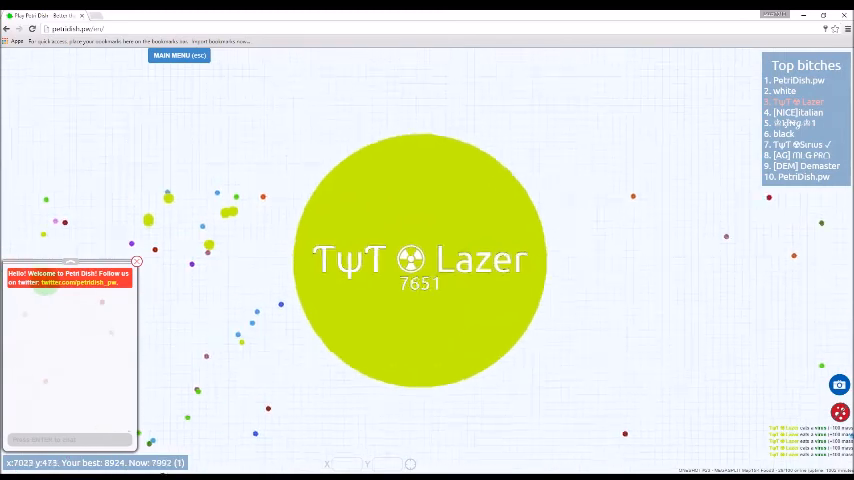
Step: Grow the TψT Lazer cell past 13,000 mass and split it into four pieces with Space
key(space)
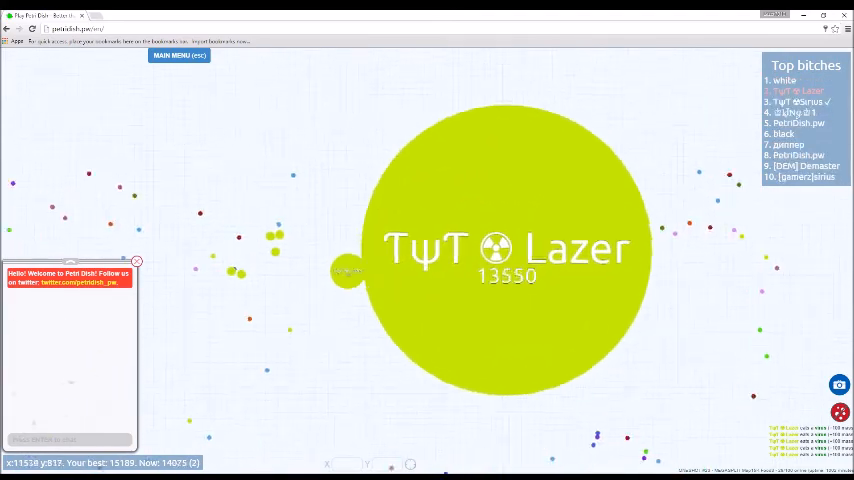
key(space)
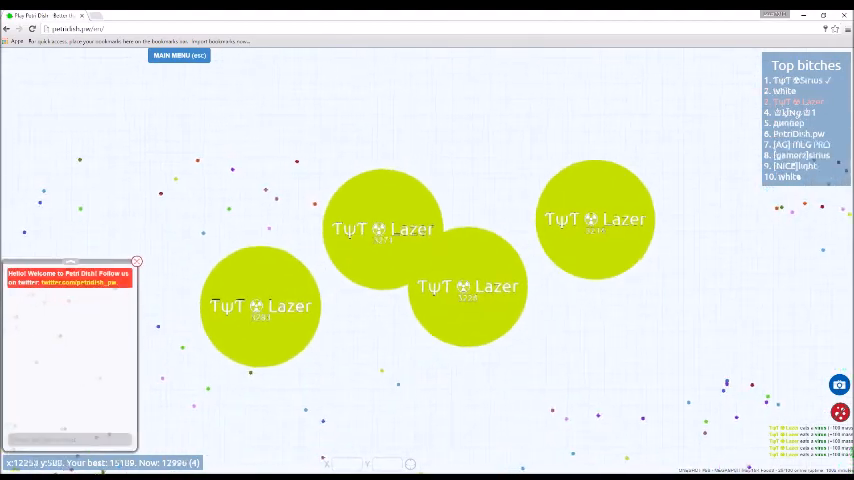
Step: Steer and eat pellets until the pieces merge into one cell of about 18,165 mass
click(136, 262)
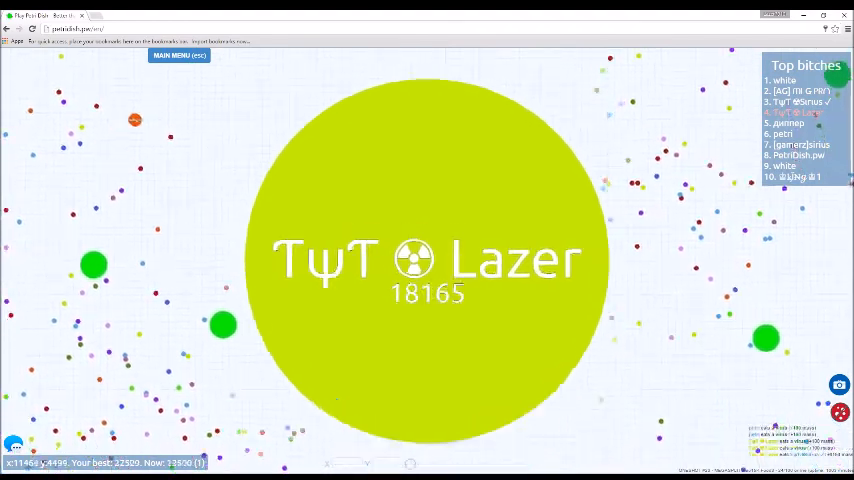
Step: Keep roaming among rival cells until the cell shrinks to about 4,263 mass
key(space)
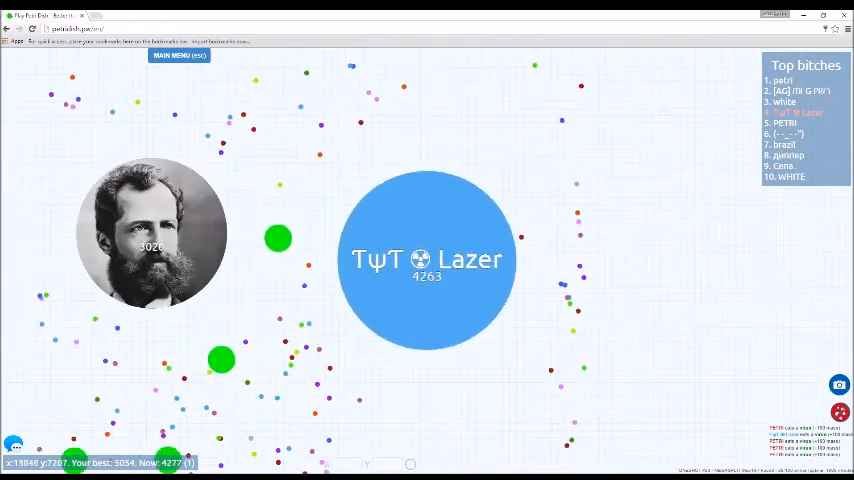
Step: Get eaten to end the round, then leave the game summary for the main menu
key(space)
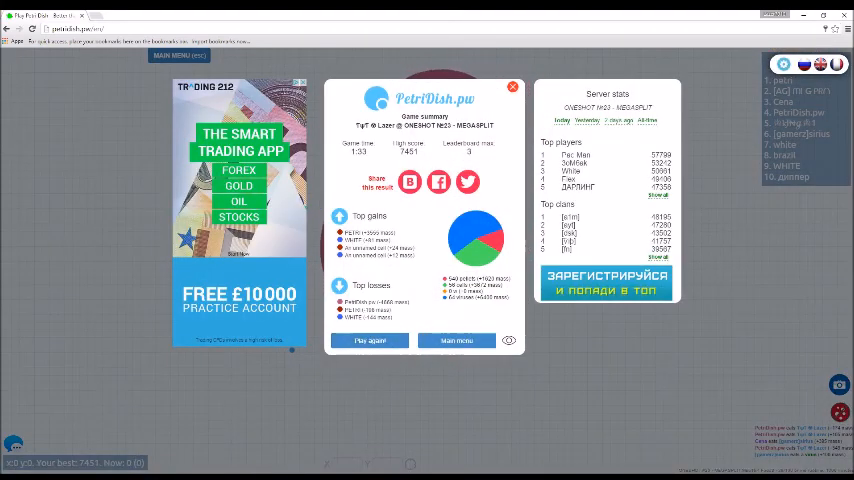
click(370, 340)
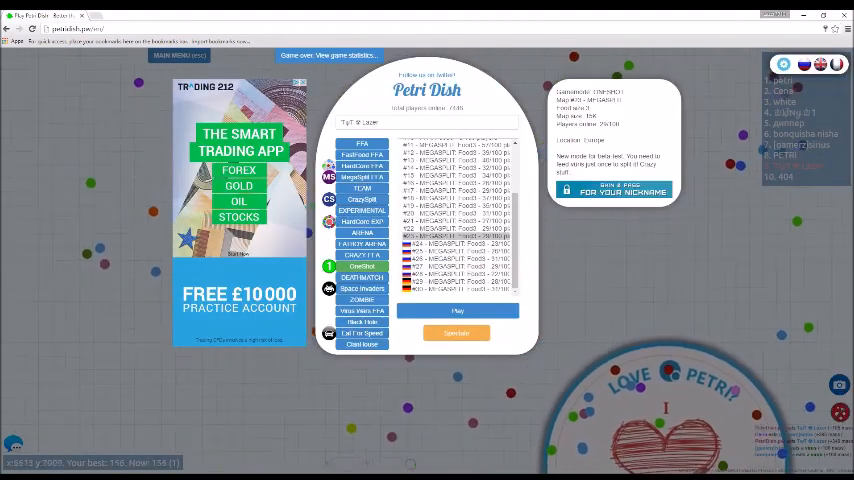
Step: Start a new Petridish.pw round from the server list, returning to the live arena
click(458, 312)
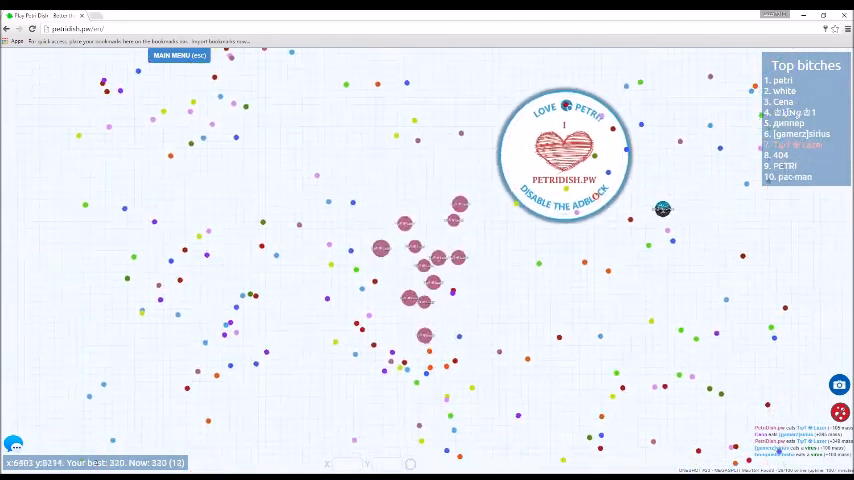
mouse_move(428, 250)
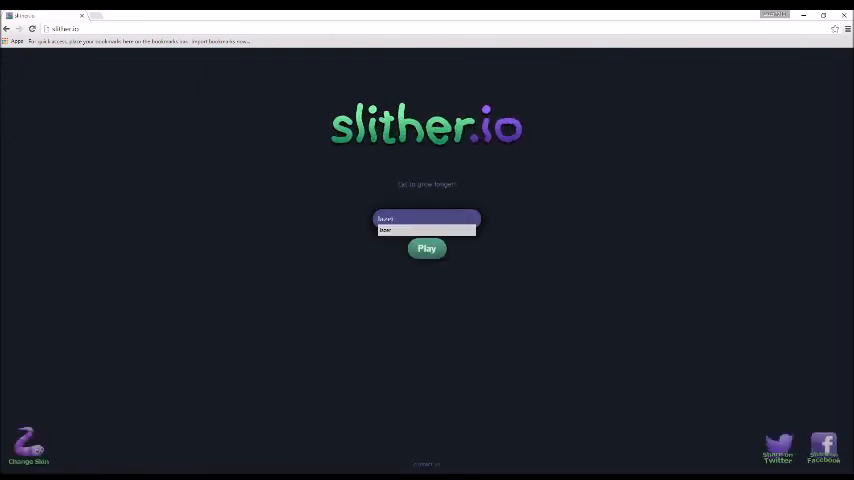
Step: Pick and save a different snake skin, then play a first slither.io round to its end
click(28, 444)
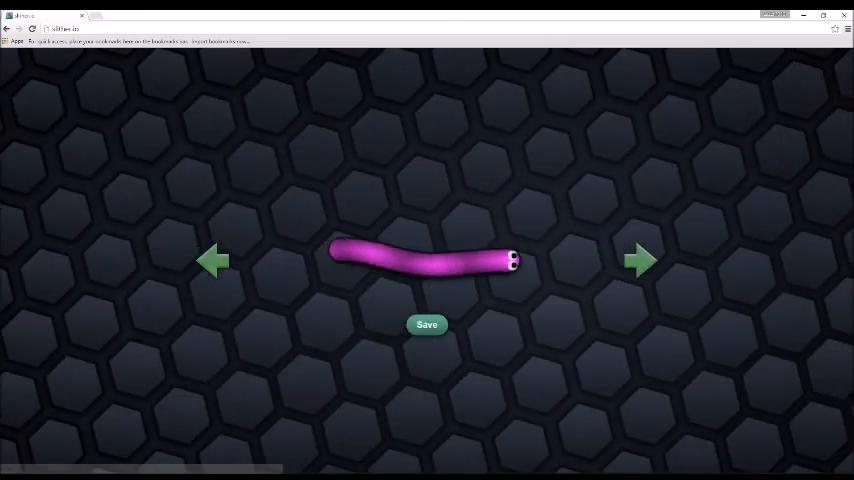
click(640, 260)
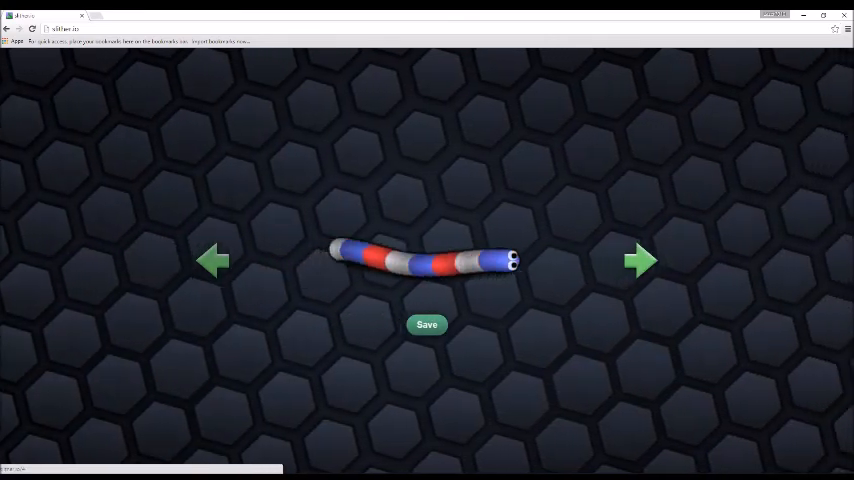
click(212, 260)
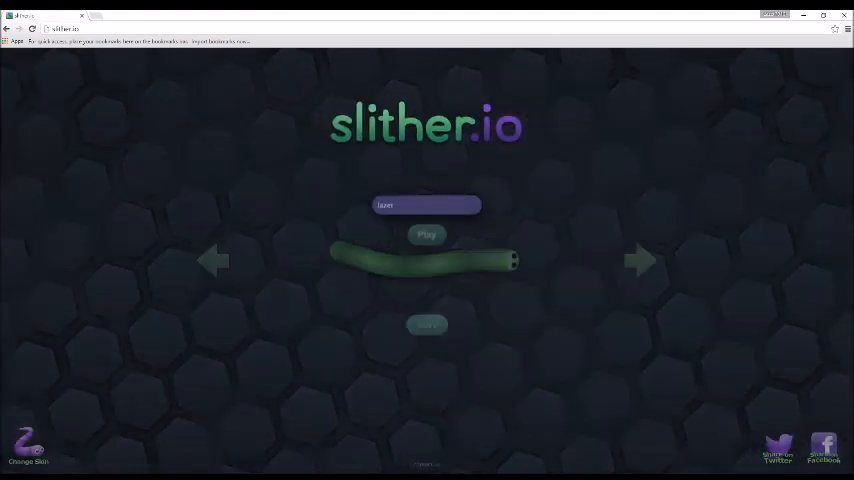
click(426, 234)
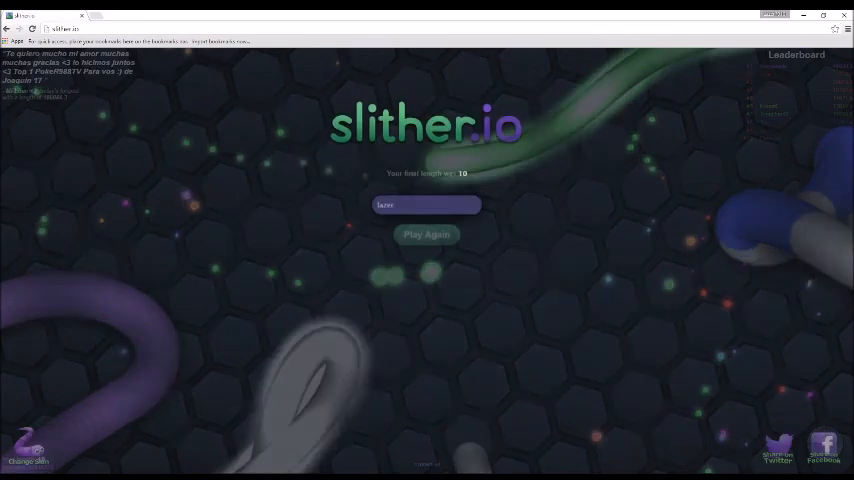
Step: Play two more rounds via Play Again, the second ending near length 190
click(428, 234)
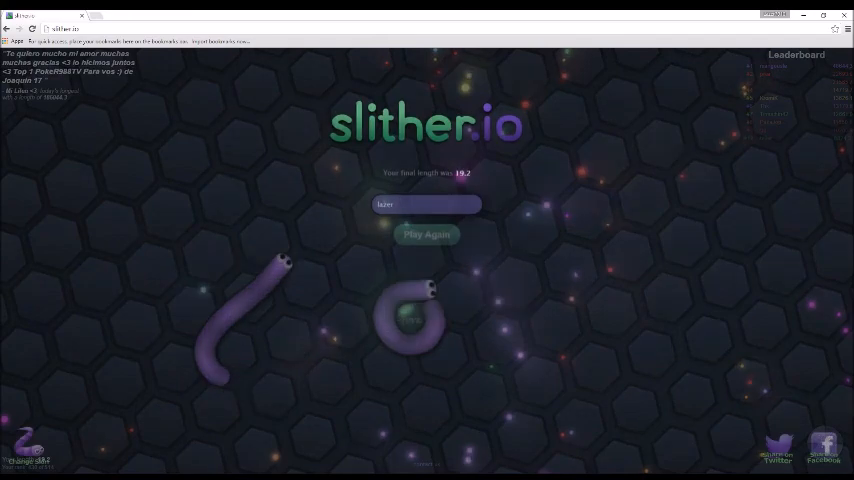
click(426, 234)
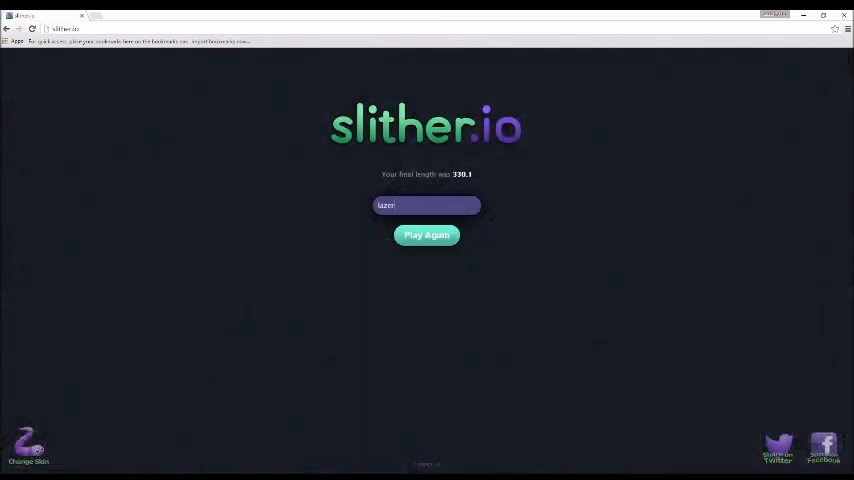
Step: Play three more quick rounds, each restarted with Play Again after dying
click(426, 236)
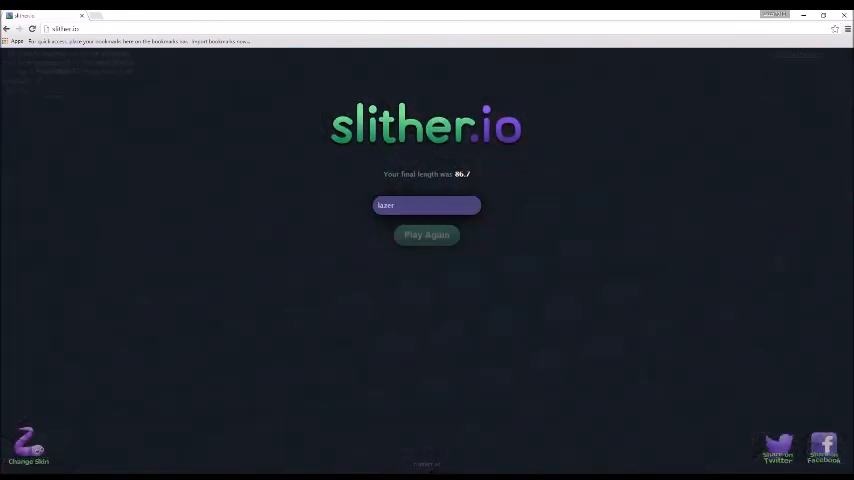
click(426, 234)
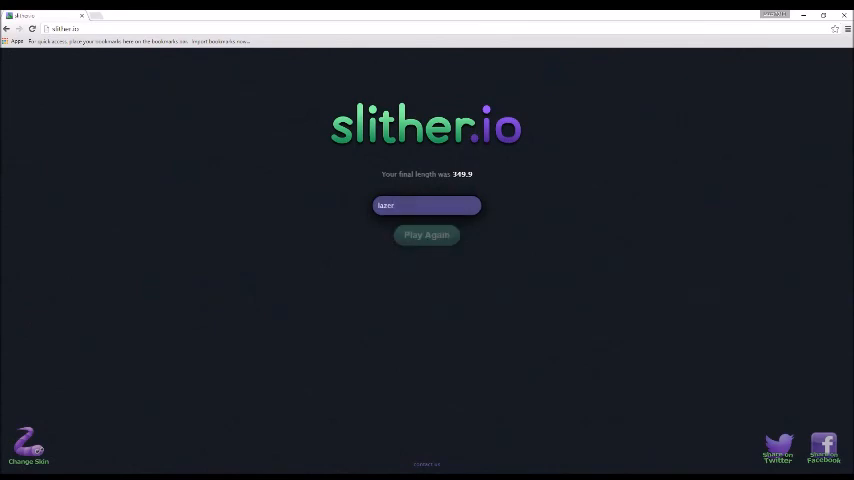
click(426, 234)
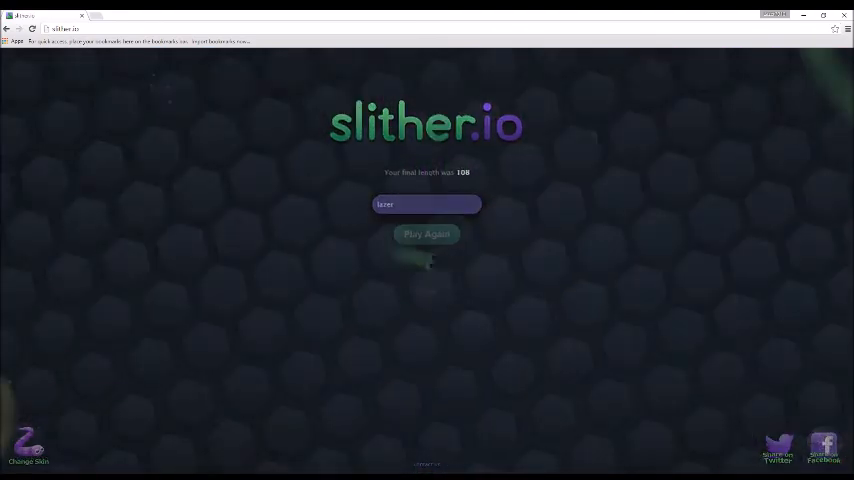
Step: Play one short round, then begin a fresh round with the green snake
click(426, 234)
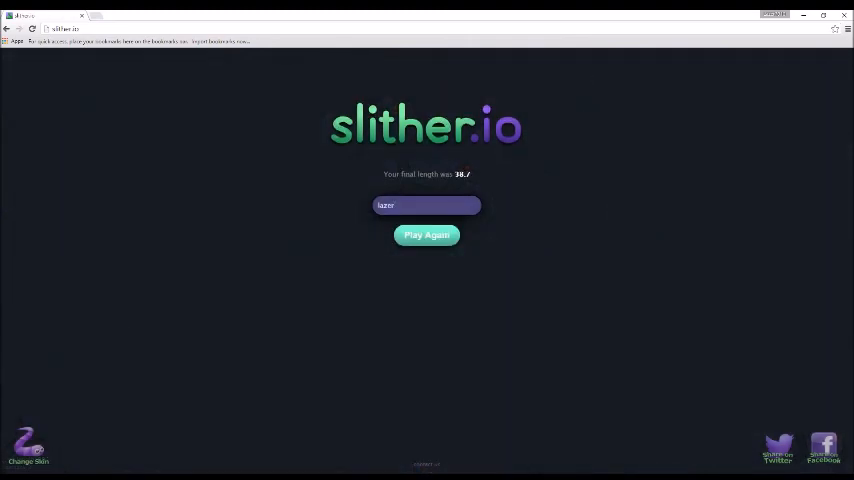
click(426, 236)
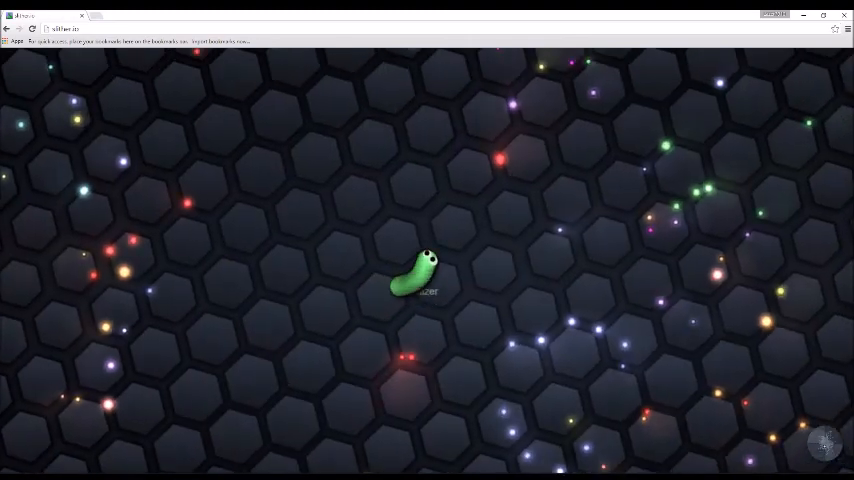